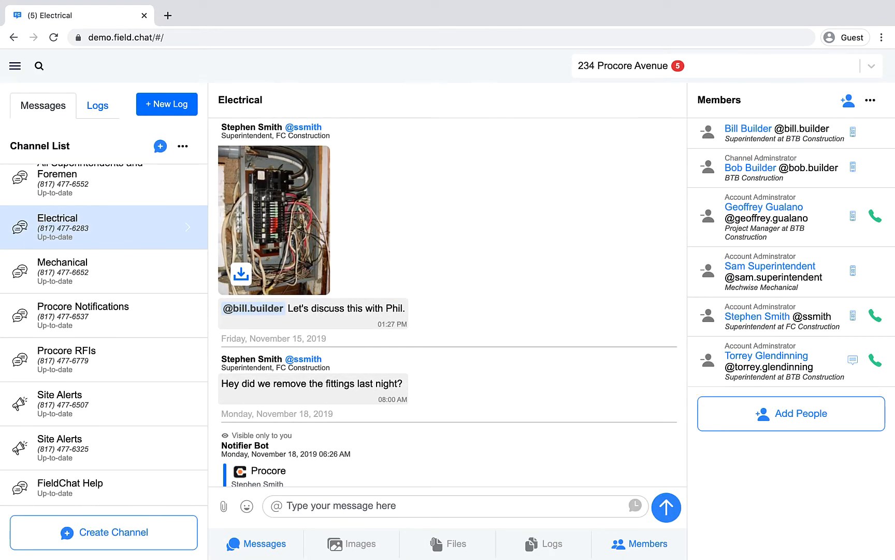
Start an invitation from the Electrical channel's Members panel via the add-person icon.
left_click(848, 101)
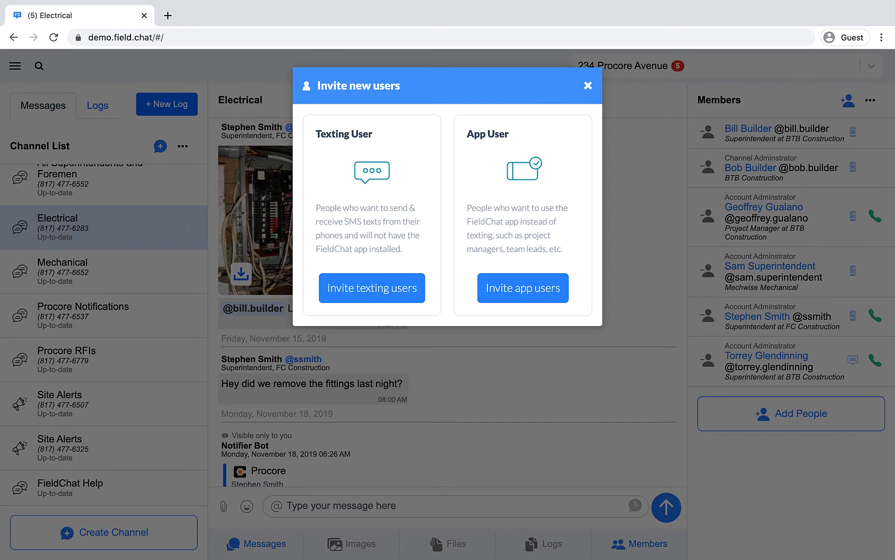
left_click(371, 287)
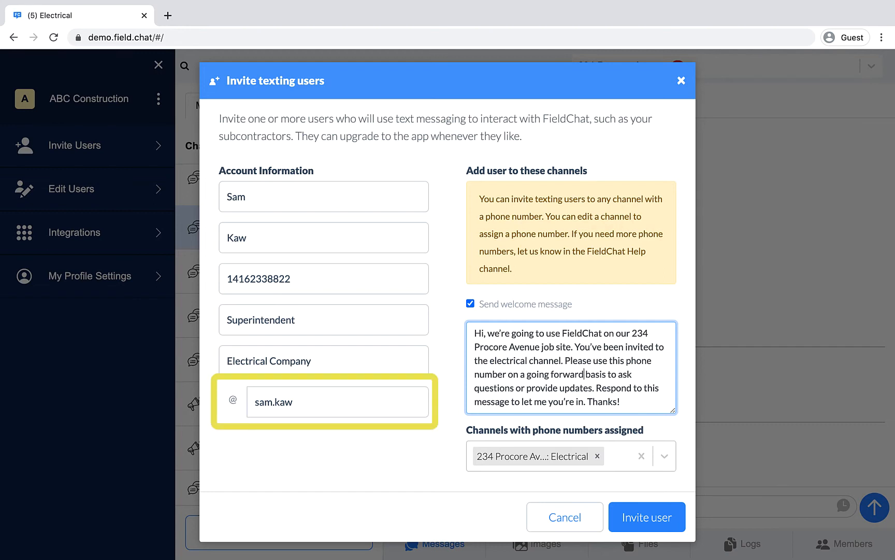
left_click(336, 401)
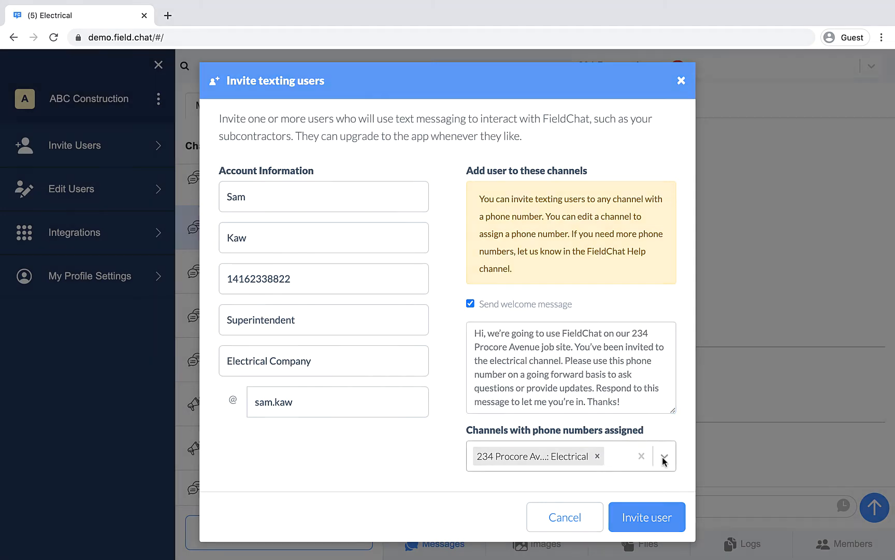
left_click(664, 456)
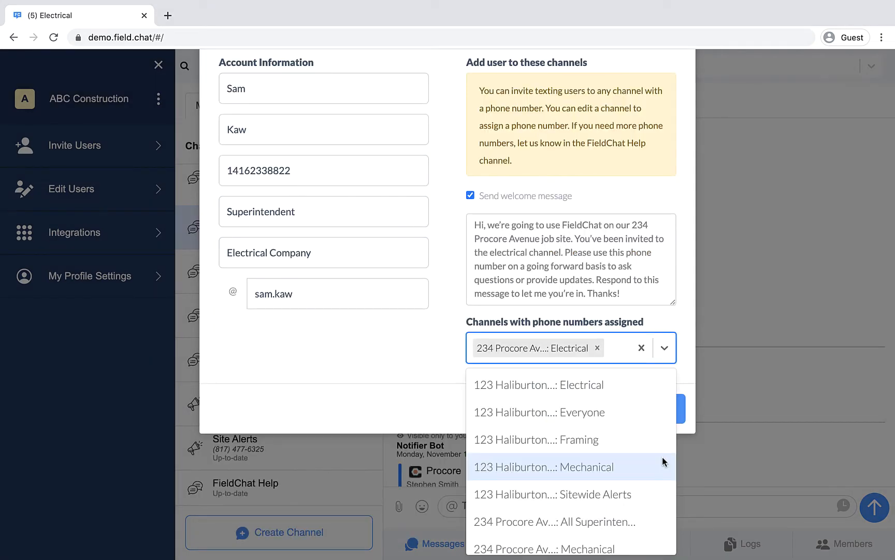
mouse_move(662, 407)
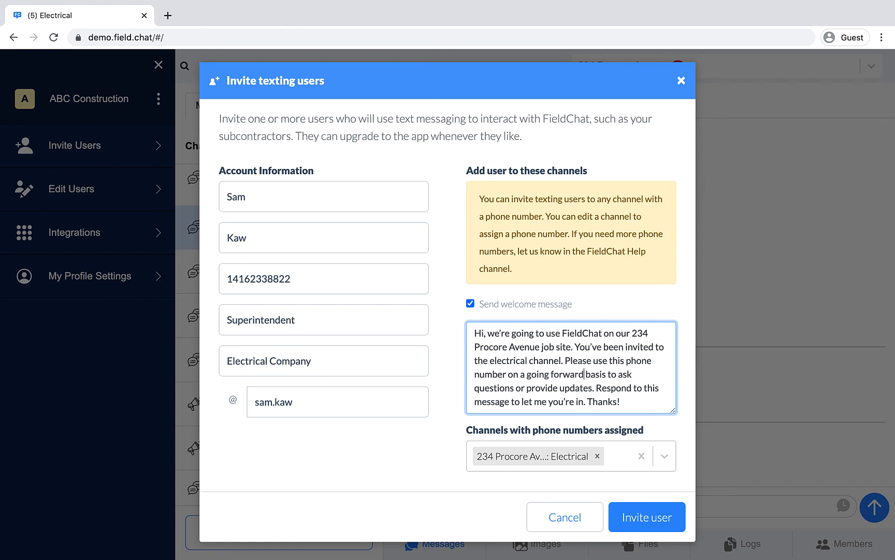
left_click(645, 517)
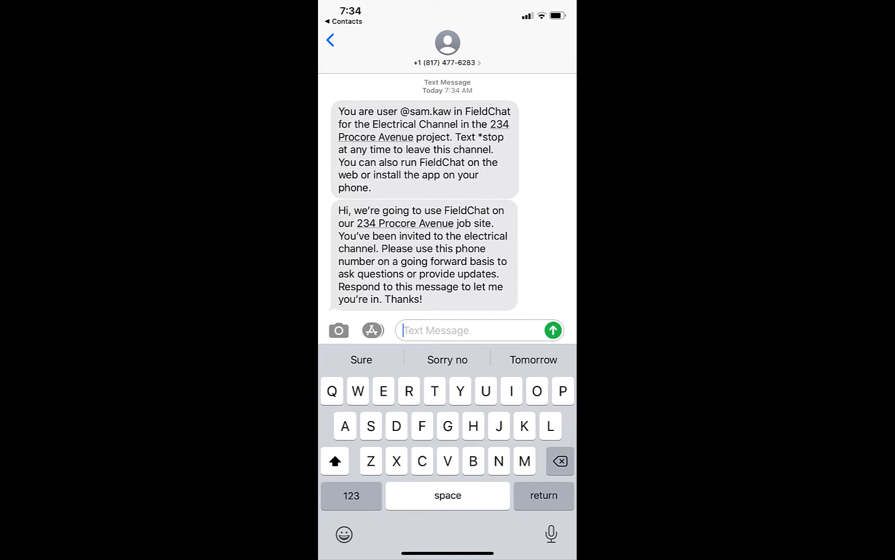
left_click(551, 330)
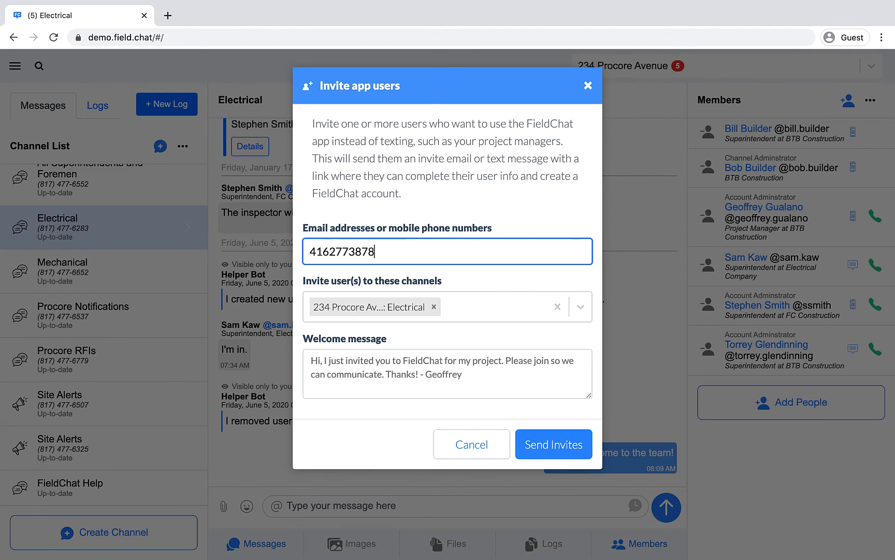
left_click(552, 443)
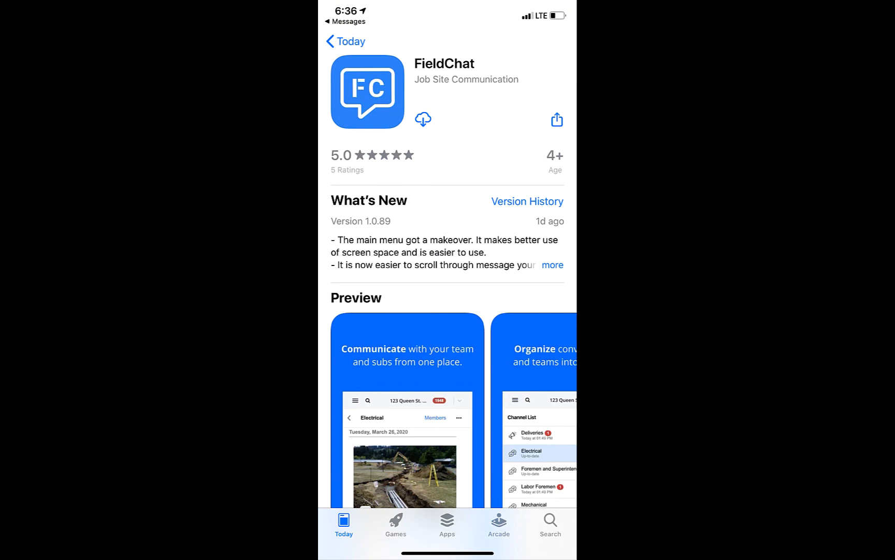
left_click(422, 119)
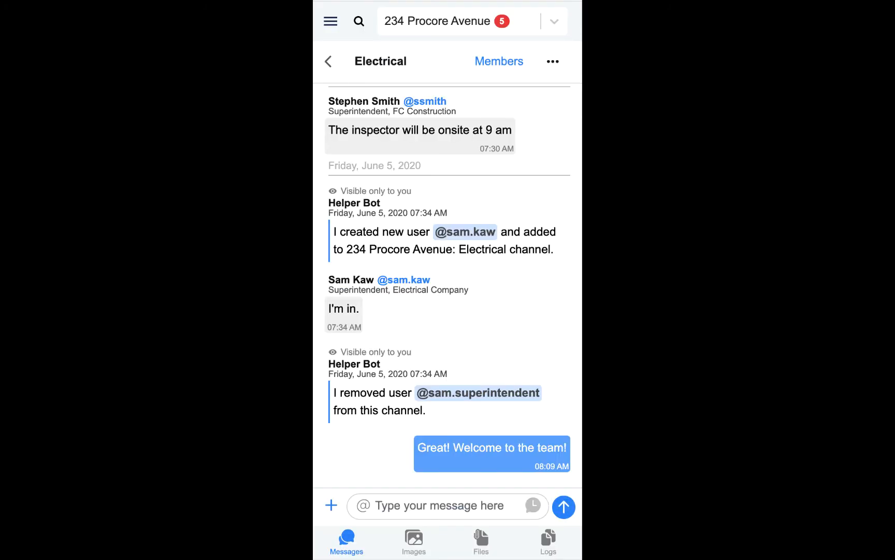
scroll("up", 3)
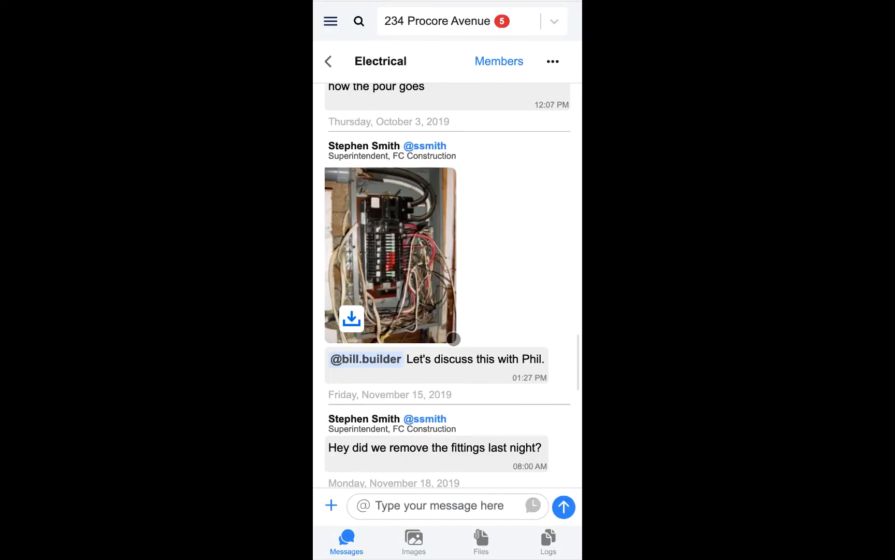
scroll("down", 3)
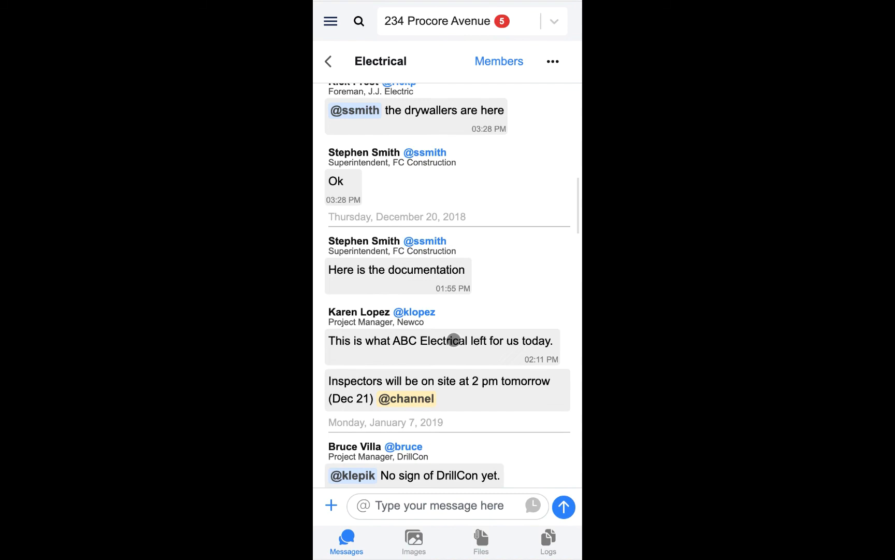